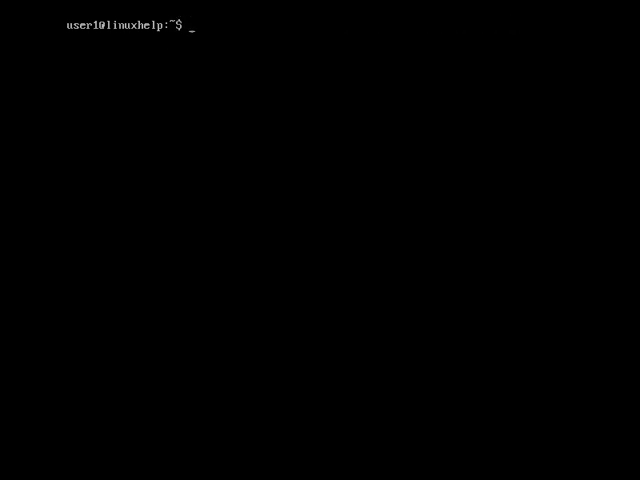
- Start an ifconfig command, then open /etc/network/interfaces in vim with sudo
type("ifc")
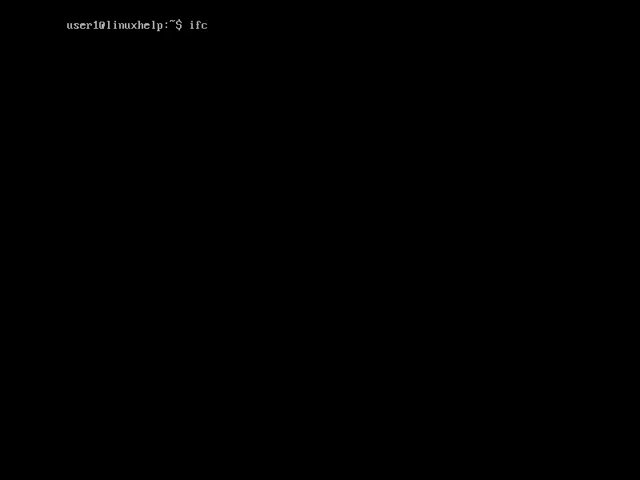
type("onfig -a")
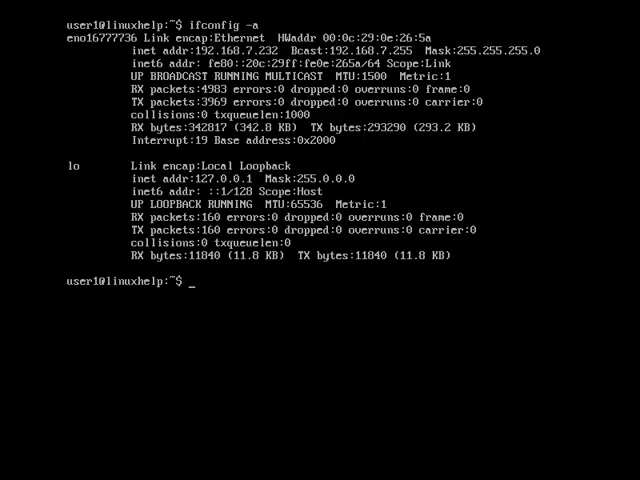
mouse_move(60, 63)
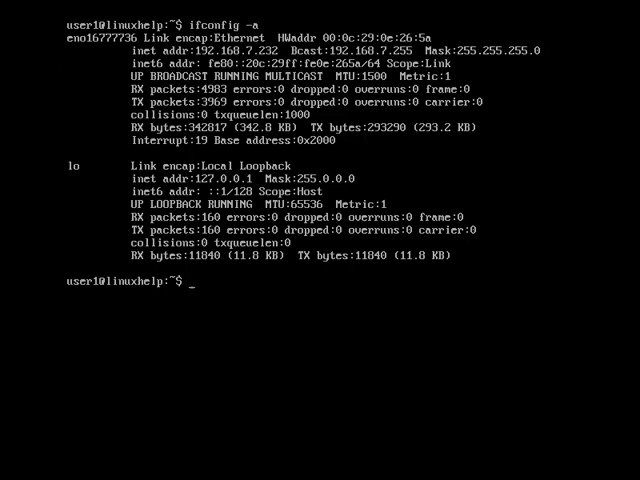
mouse_move(55, 65)
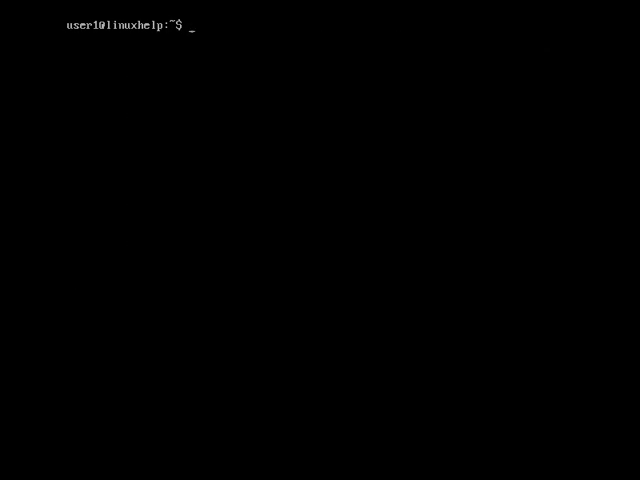
type("sudo")
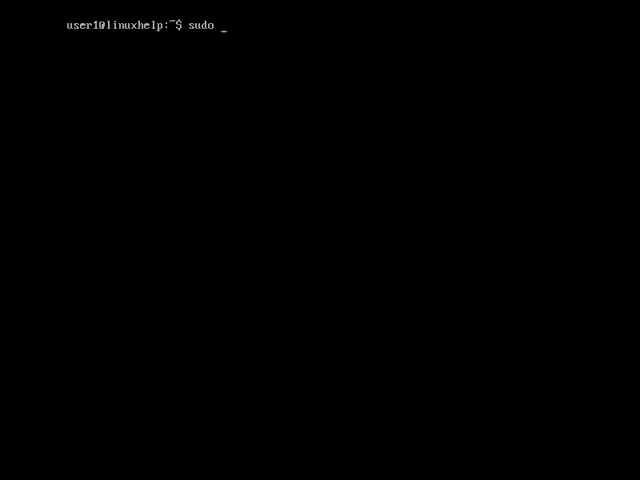
type("vim")
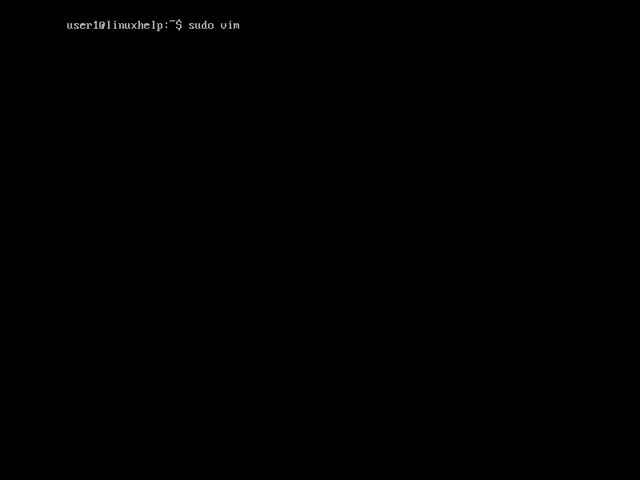
type("/etc/")
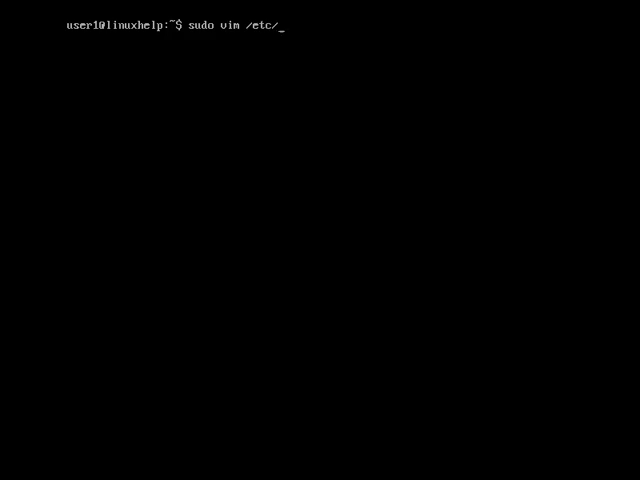
type("ne")
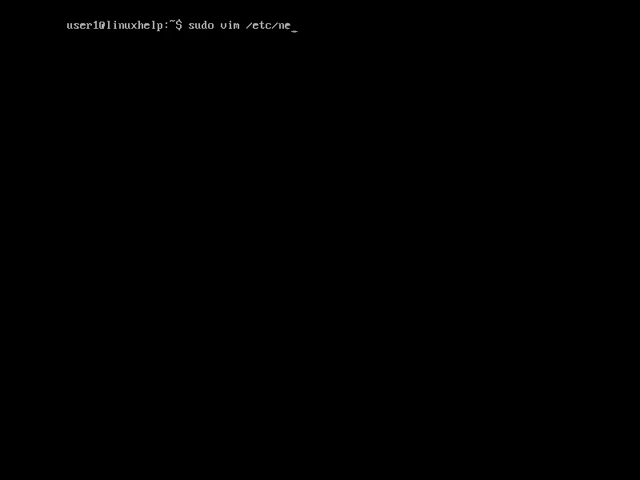
type("twork")
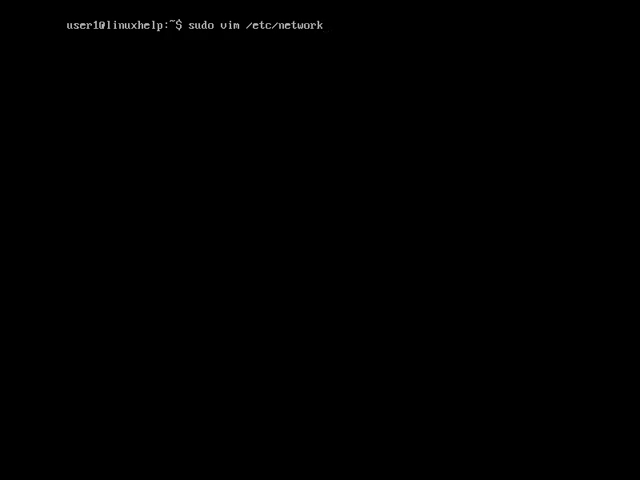
type("/")
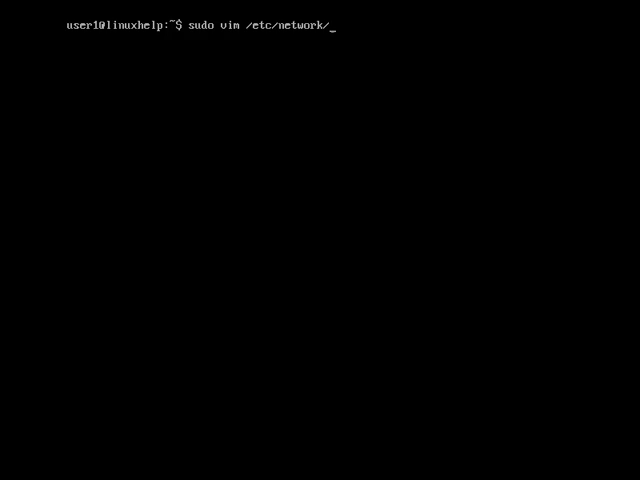
type("inte")
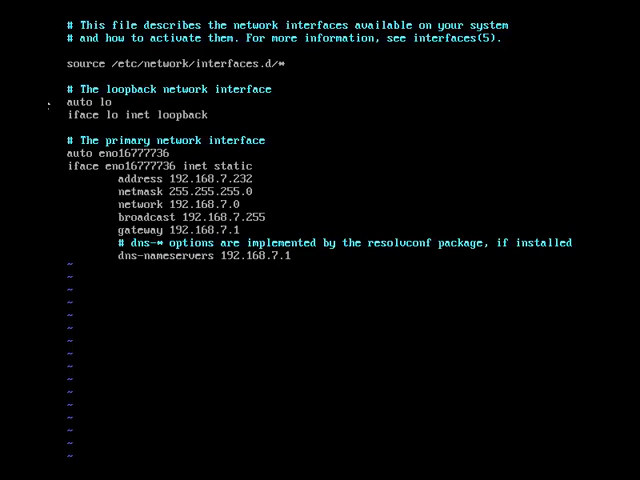
mouse_move(54, 94)
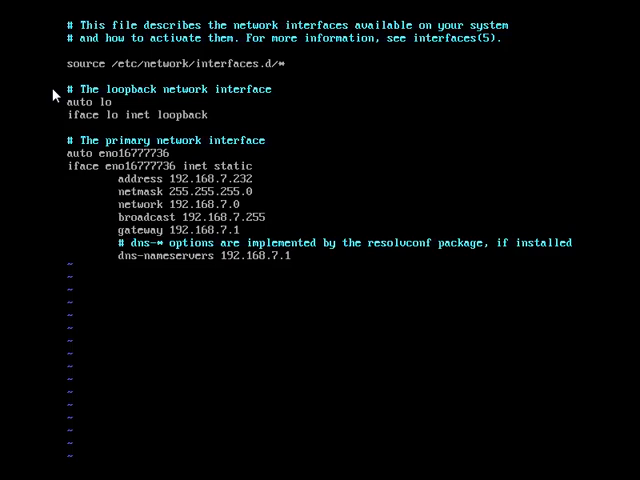
mouse_move(55, 143)
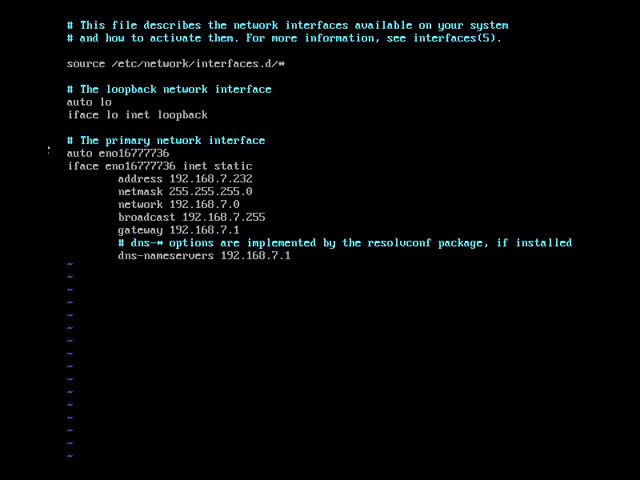
mouse_move(52, 176)
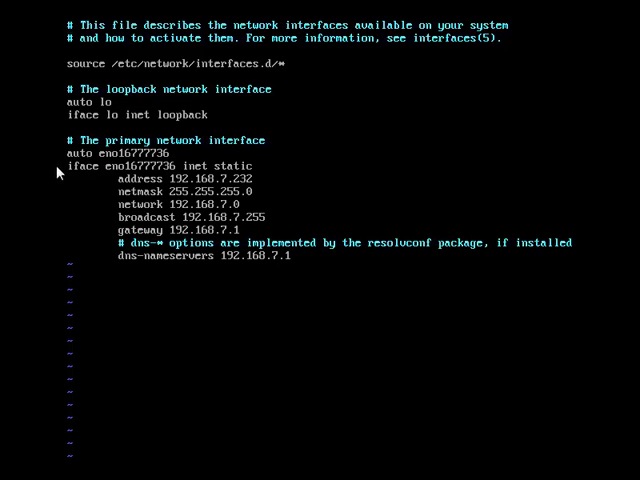
mouse_move(67, 180)
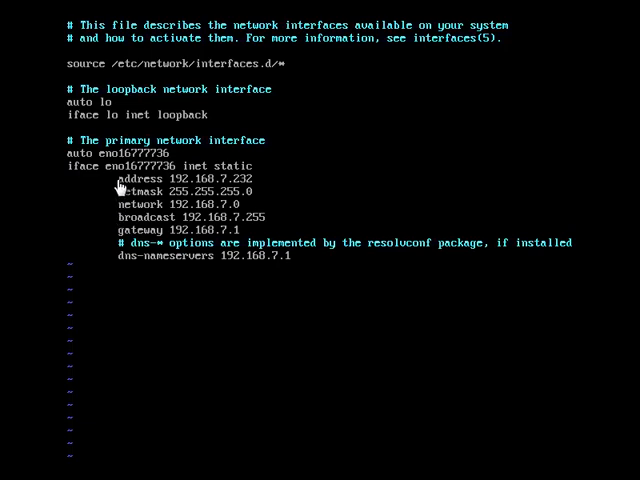
mouse_move(117, 190)
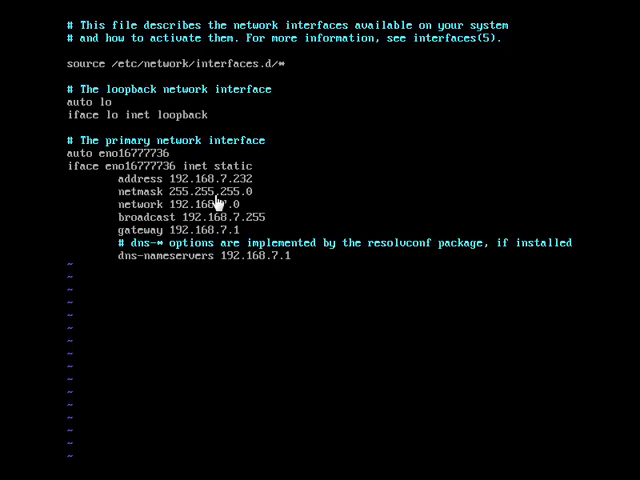
mouse_move(130, 390)
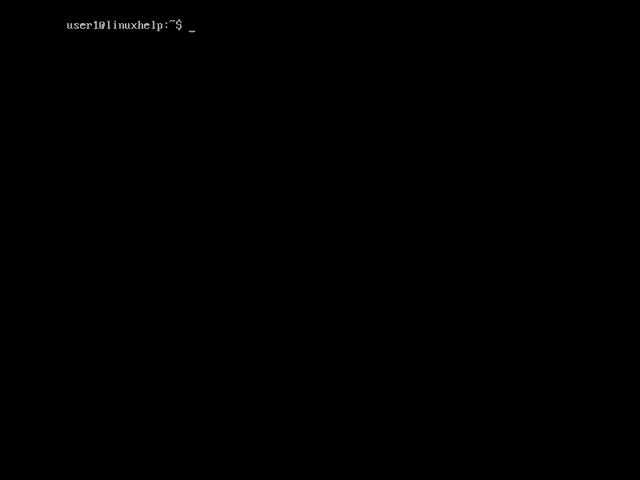
- Run sudo systemctl restart networking.service, then begin another sudo command
type("sudo")
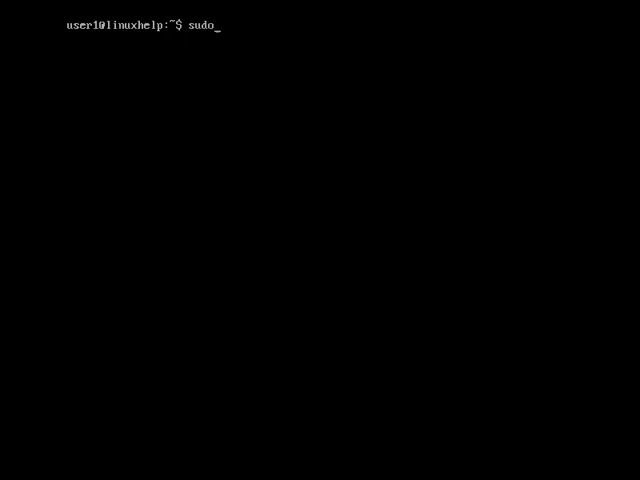
type("\" \"")
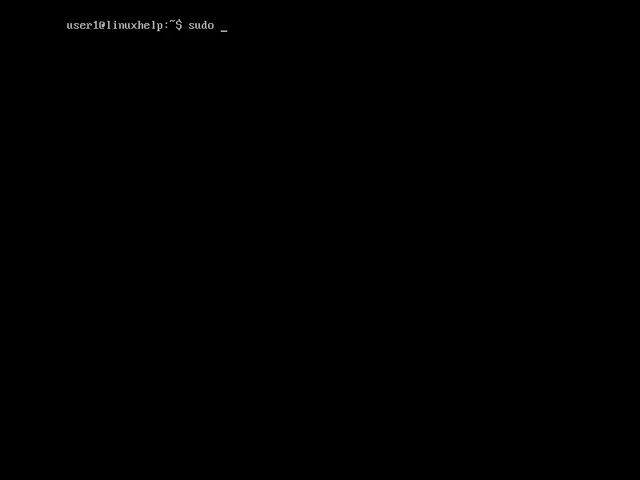
type("system")
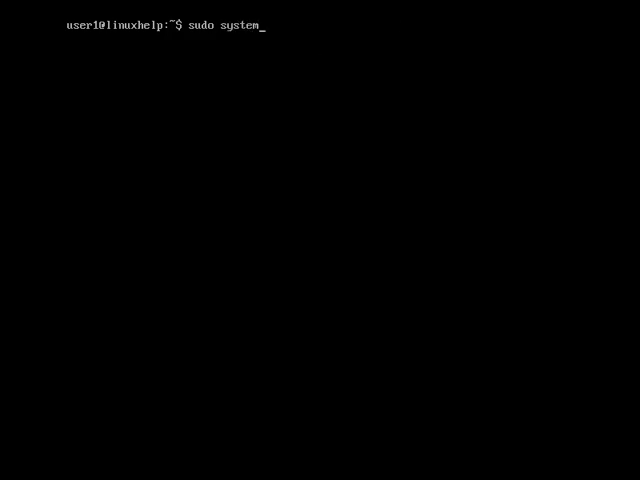
type("ctl")
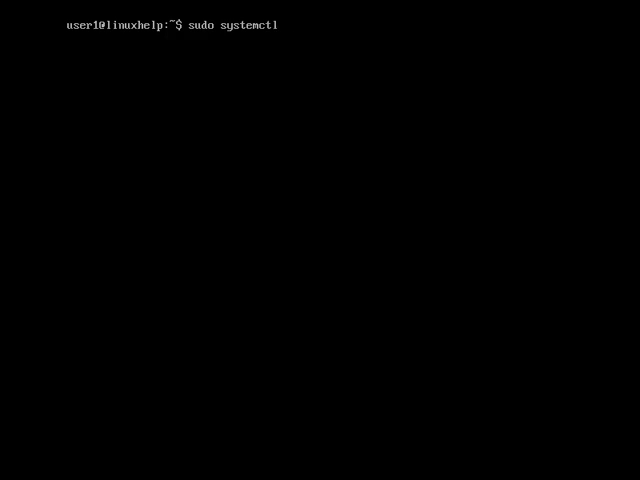
type("restart networkwo")
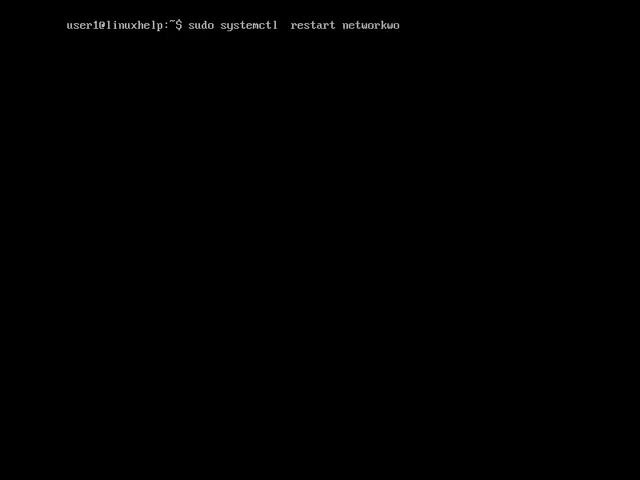
key("BackSpace")
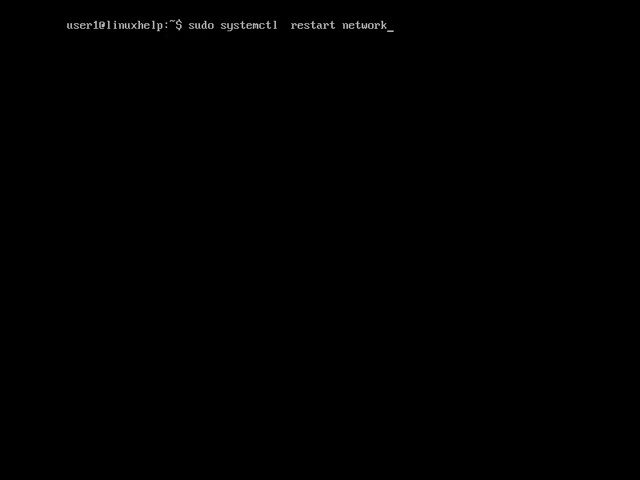
type("ing.service")
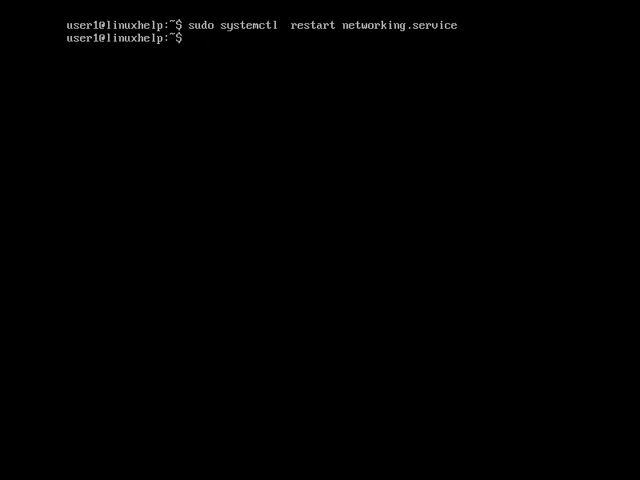
type("sudo")
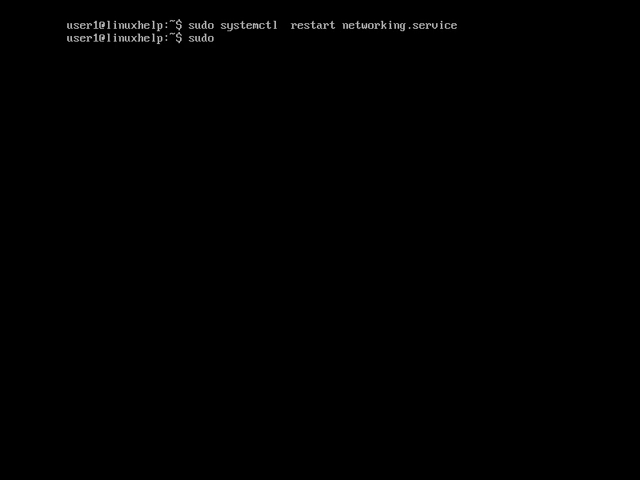
- Restart networking again with sudo /etc/init.d/networking restart
type("/etc/")
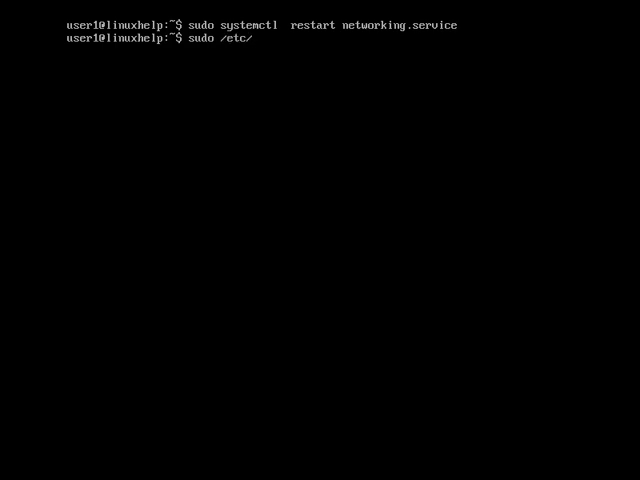
type("in")
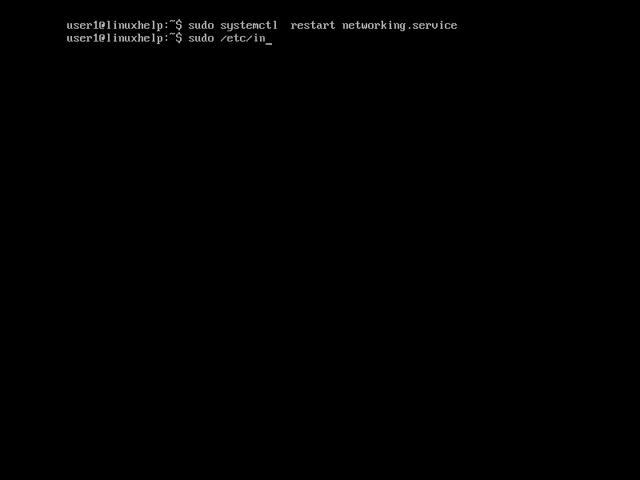
type("it.d/")
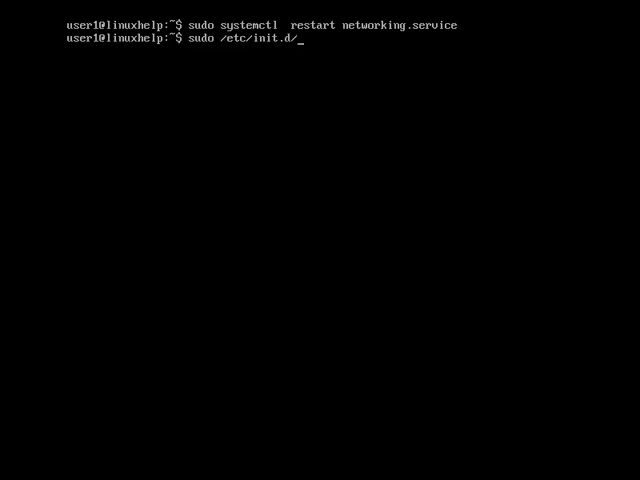
type("networking")
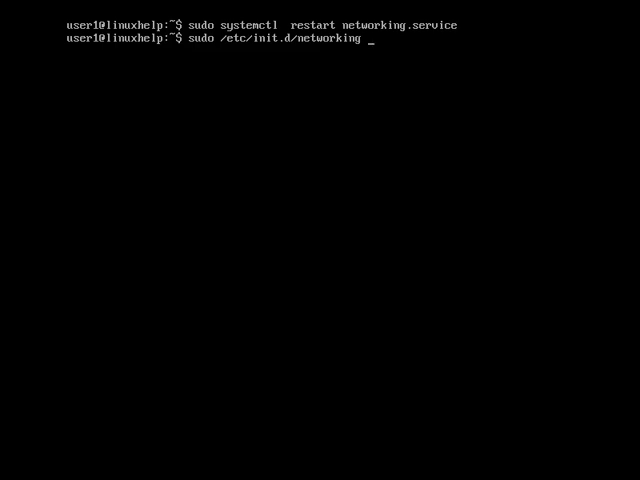
type("res")
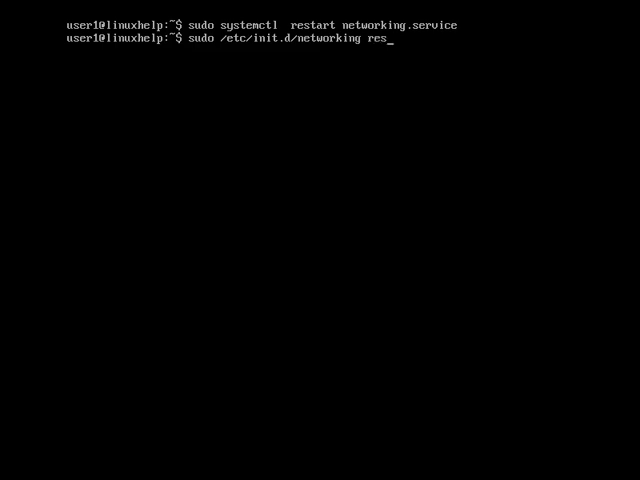
type("tart")
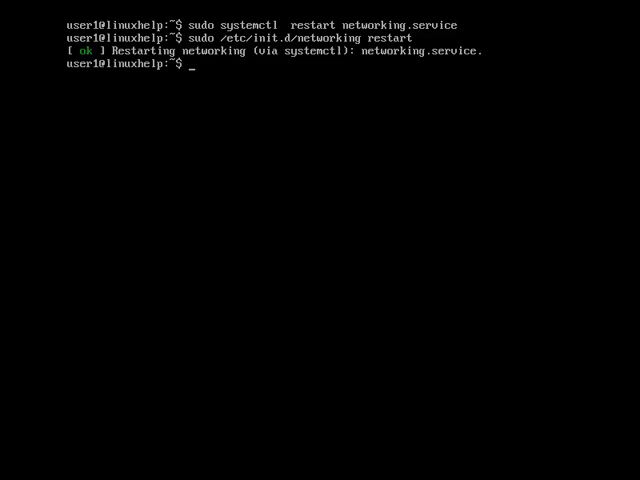
mouse_move(48, 53)
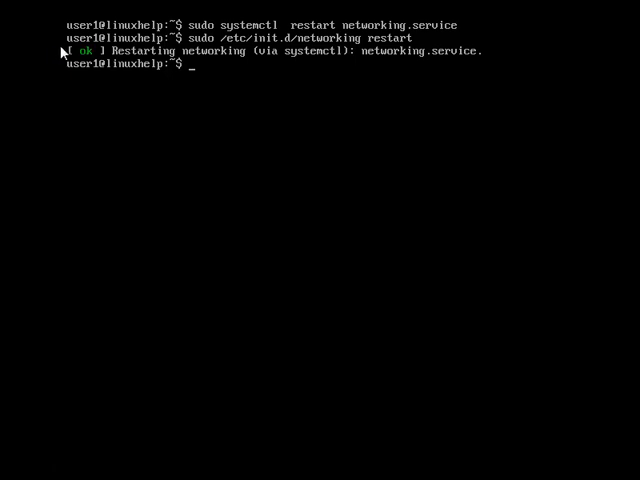
mouse_move(58, 55)
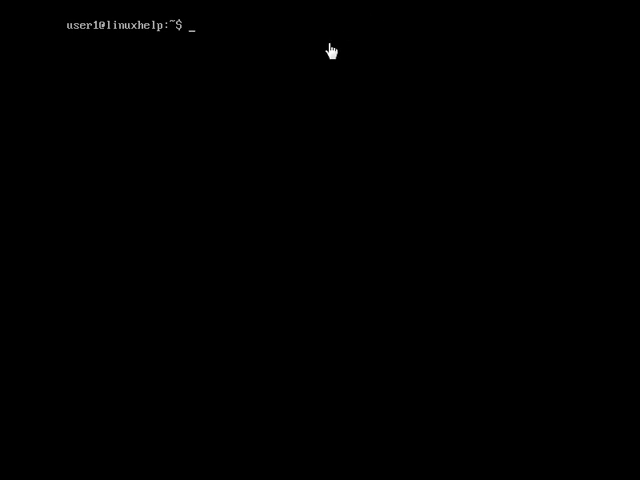
- Run ifconfig -a to show every network interface and its address
type("i")
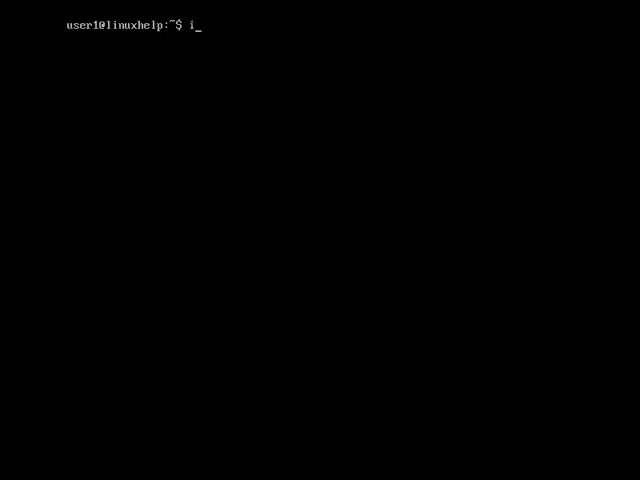
type("fconfig -a")
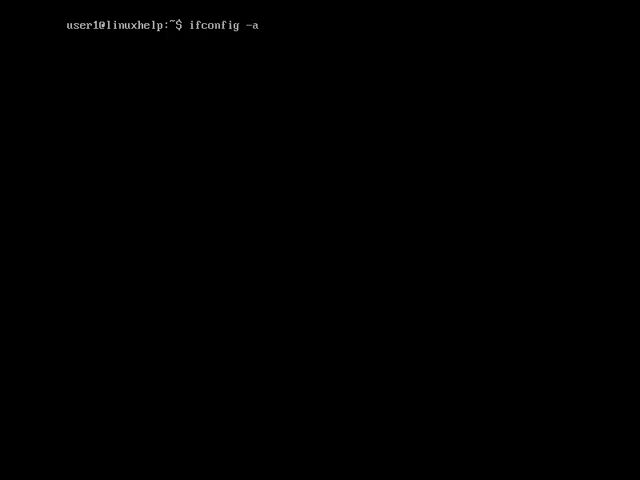
key("Return")
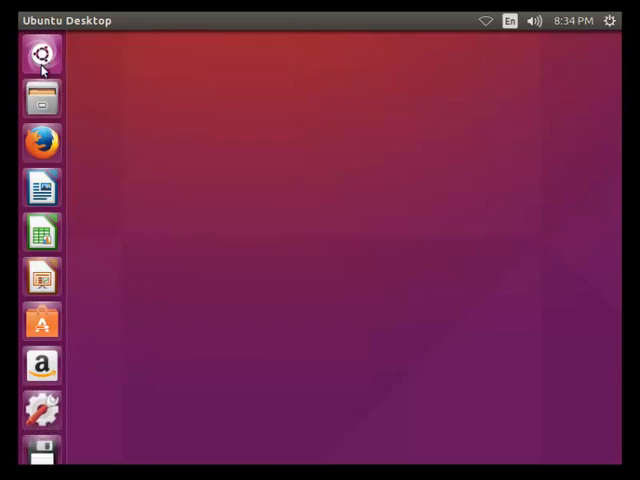
- Search 'netw' in the Dash and open Wired connection 1 for editing
type("netw")
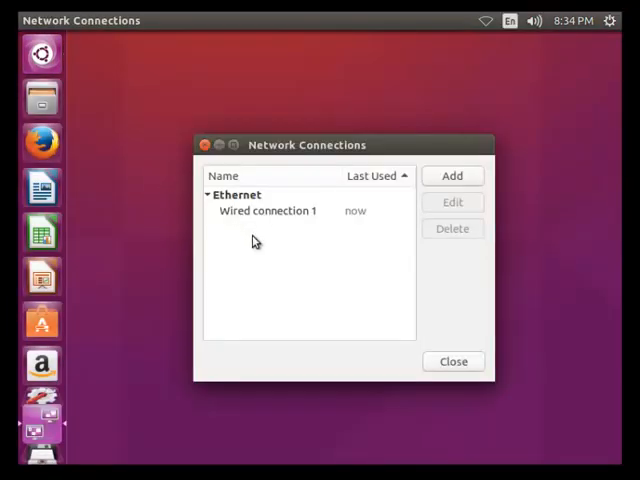
left_click(267, 210)
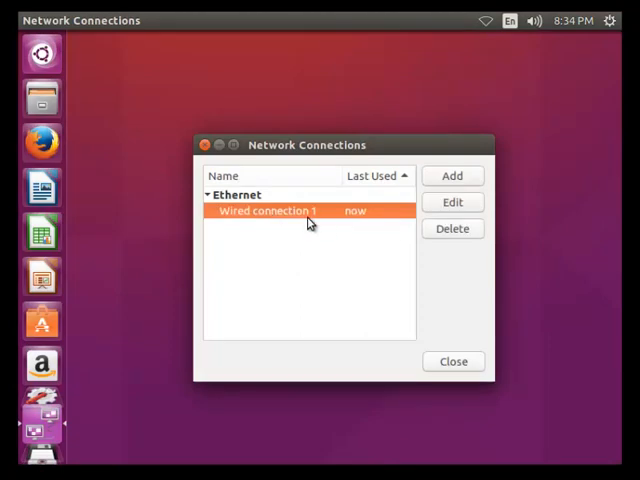
left_click(452, 201)
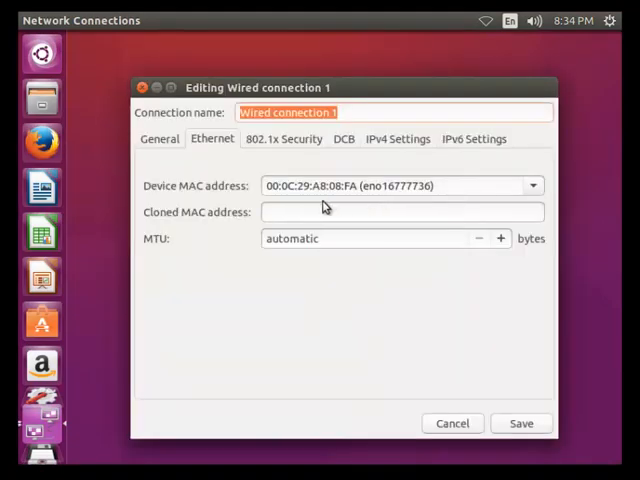
- Replace the IPv4 address with 192.168.5.65, netmask 255.255.255.0 and a gateway, then save
left_click(397, 138)
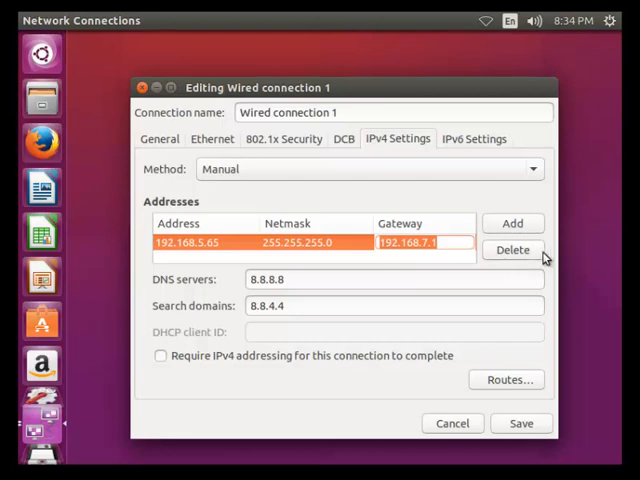
left_click(512, 250)
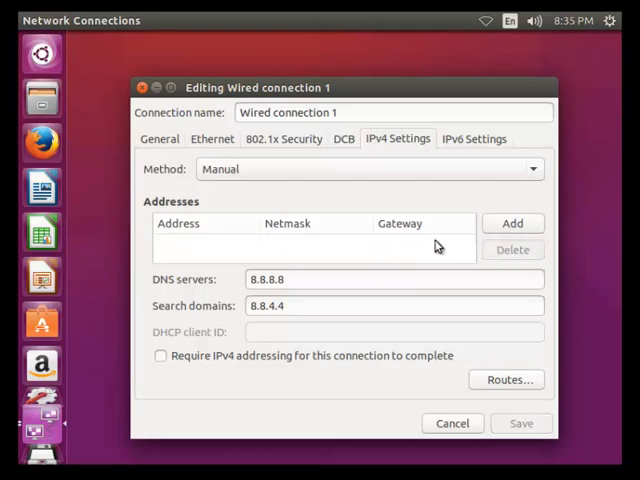
left_click(512, 223)
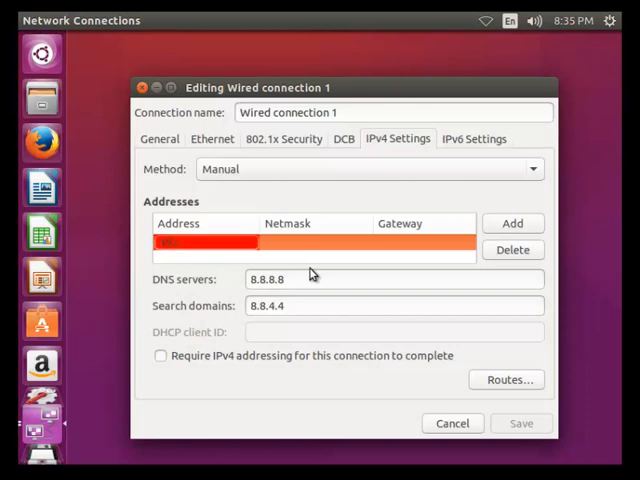
type("192.168.5.65")
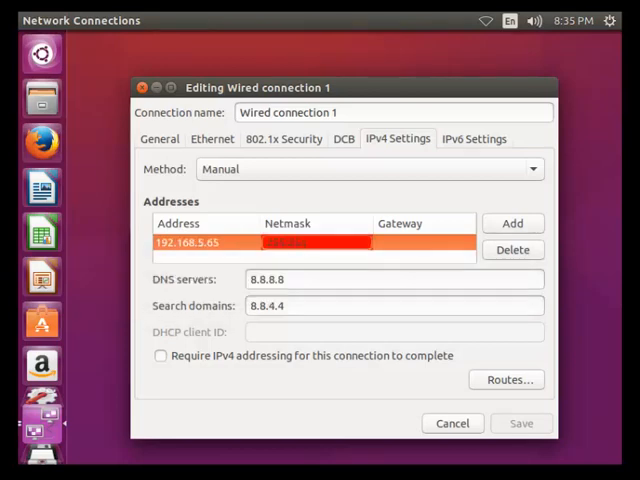
type("255.255.255.0")
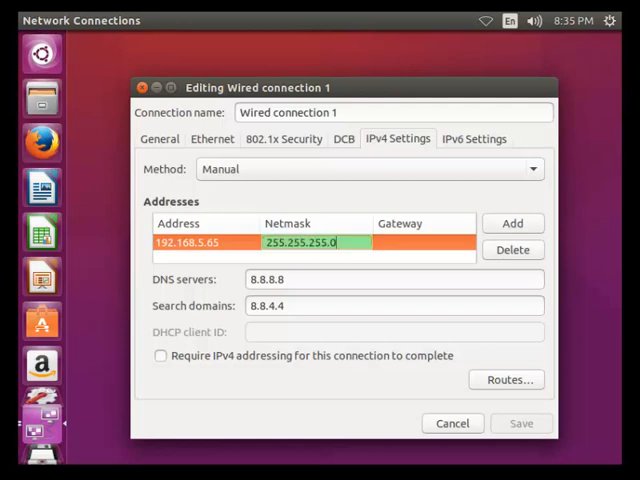
left_click(420, 242)
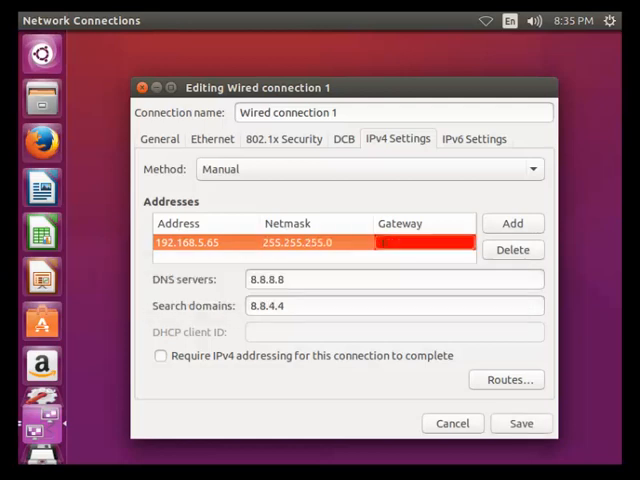
type("192.168.5.1")
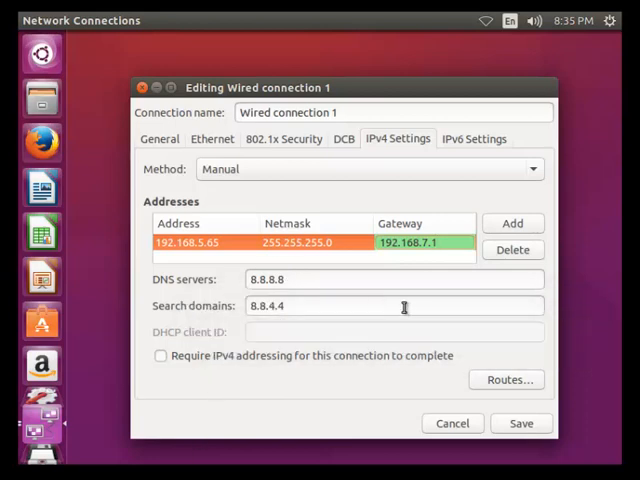
left_click(521, 423)
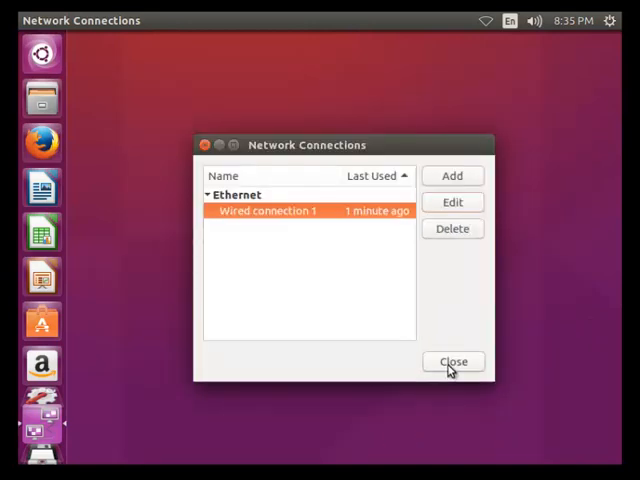
- Close Network Connections, connect Wired connection 1 from the network indicator, and reopen the menu
left_click(452, 361)
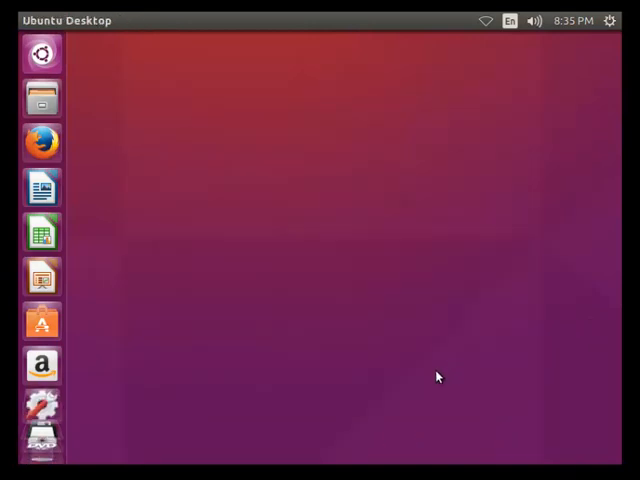
left_click(484, 20)
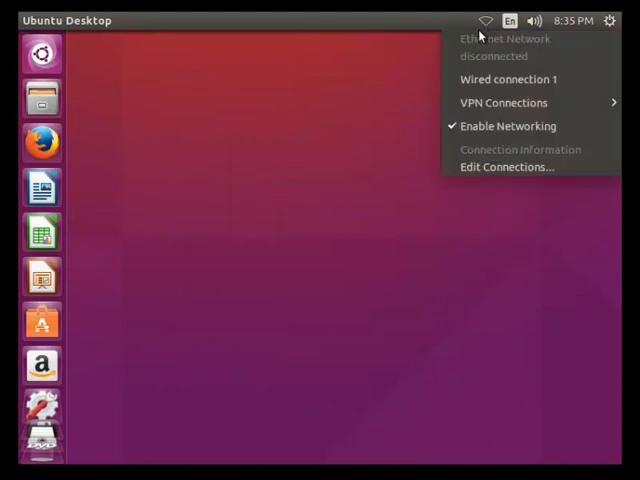
mouse_move(510, 125)
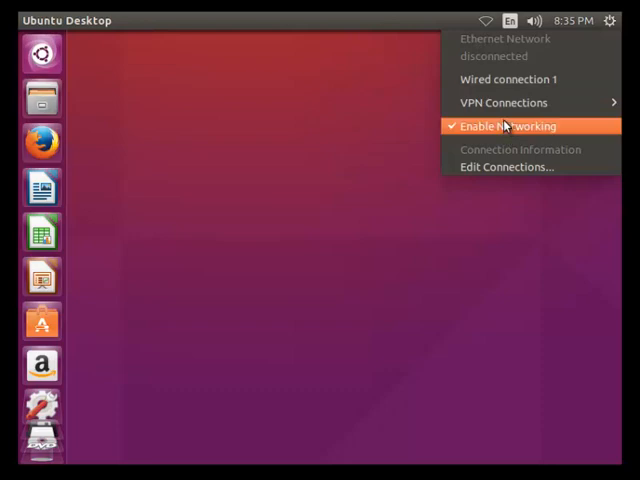
mouse_move(509, 79)
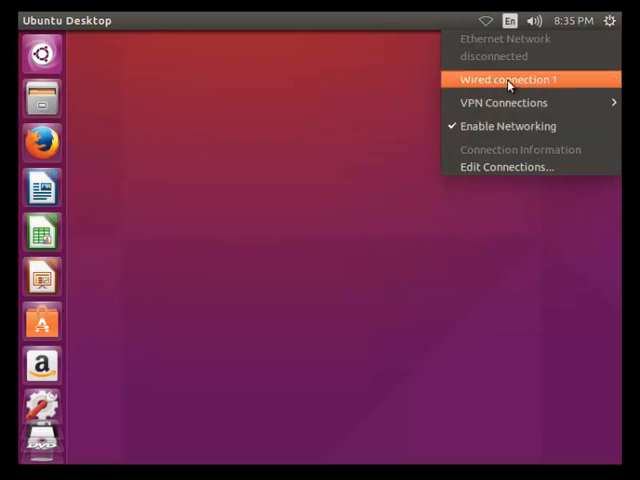
left_click(573, 20)
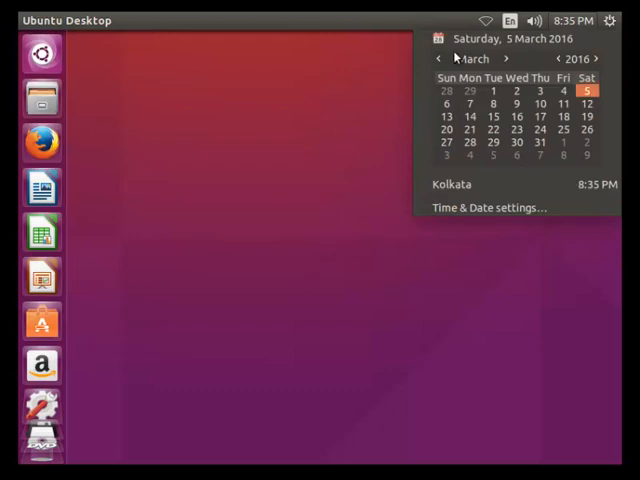
left_click(488, 20)
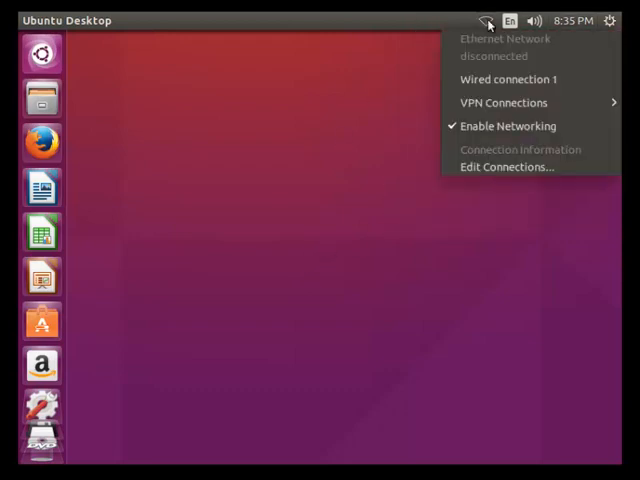
left_click(413, 249)
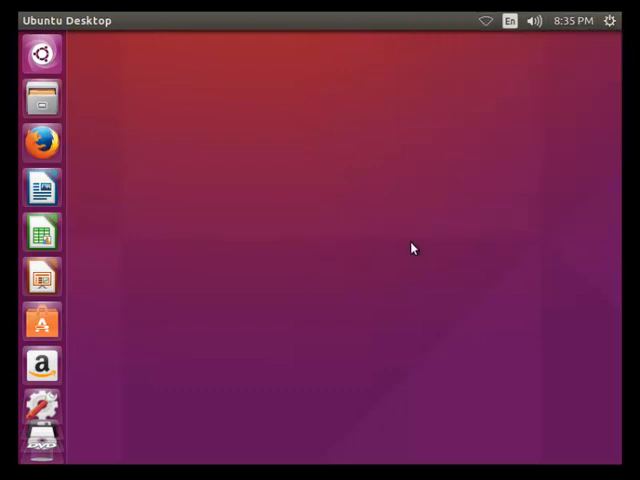
mouse_move(420, 238)
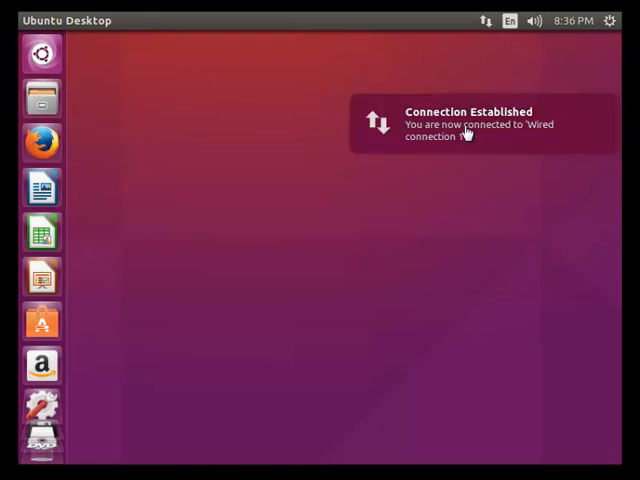
mouse_move(490, 48)
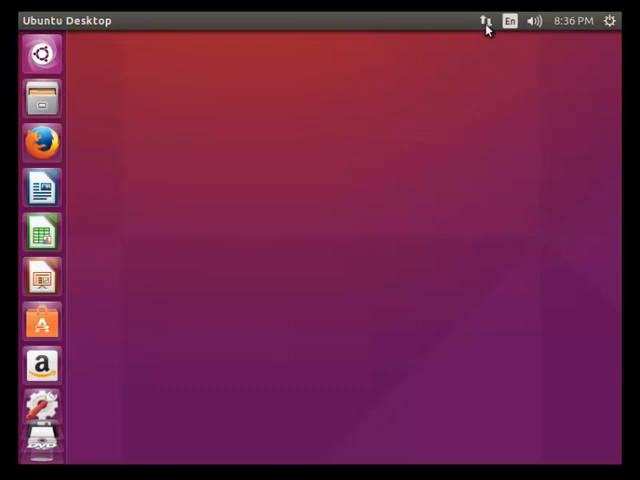
left_click(485, 20)
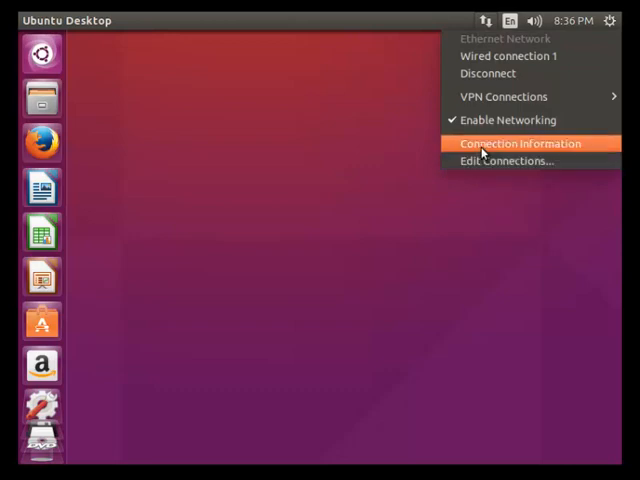
- Choose Connection Information from the network menu to view the IPv4 details
left_click(519, 143)
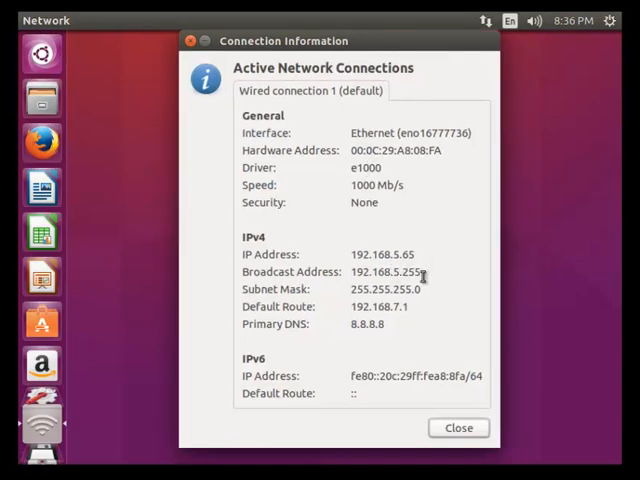
mouse_move(418, 305)
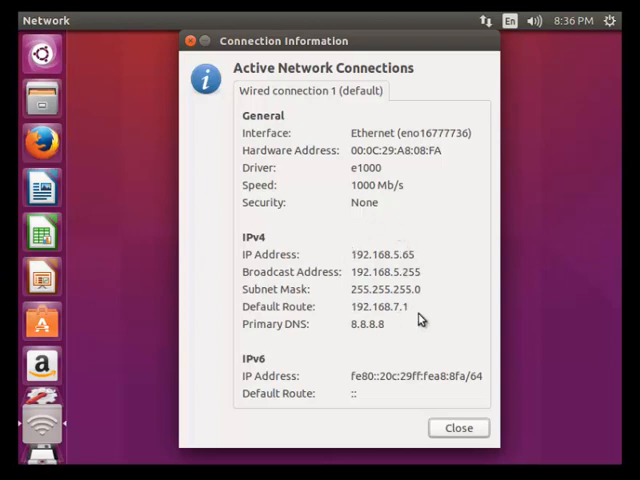
mouse_move(475, 348)
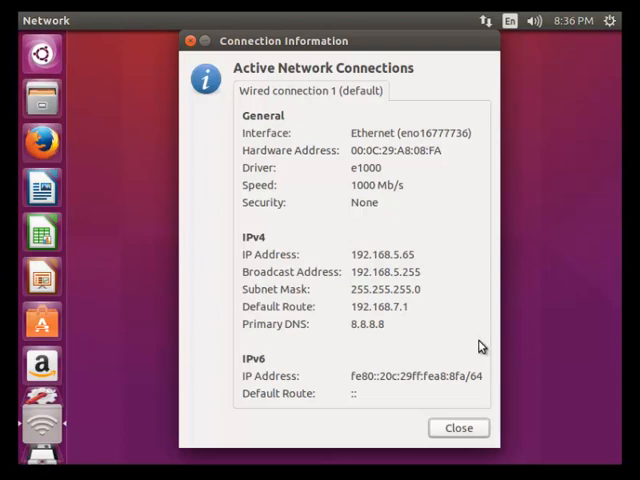
mouse_move(531, 343)
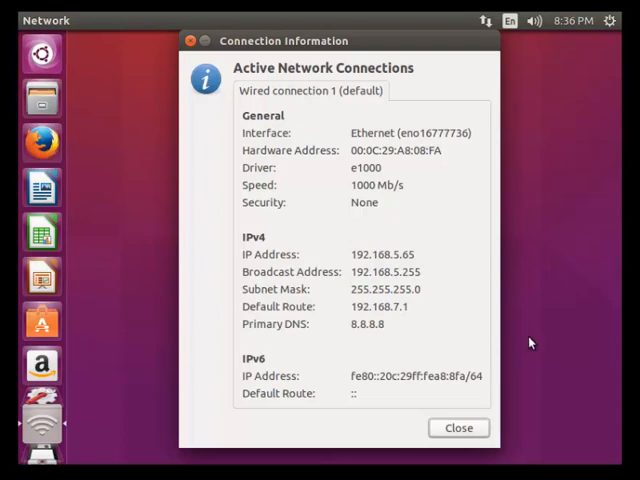
mouse_move(587, 326)
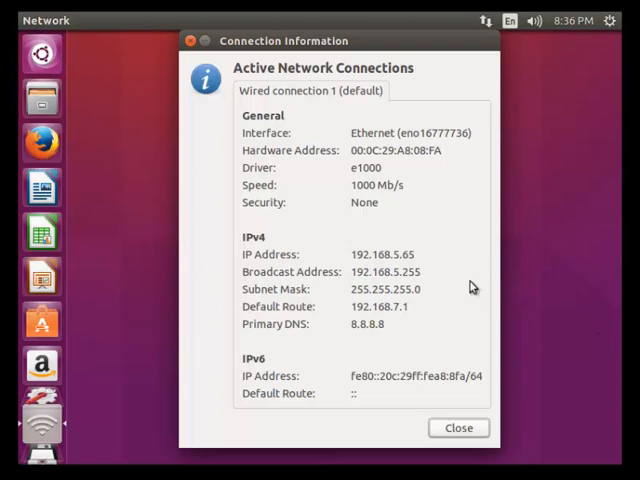
mouse_move(455, 287)
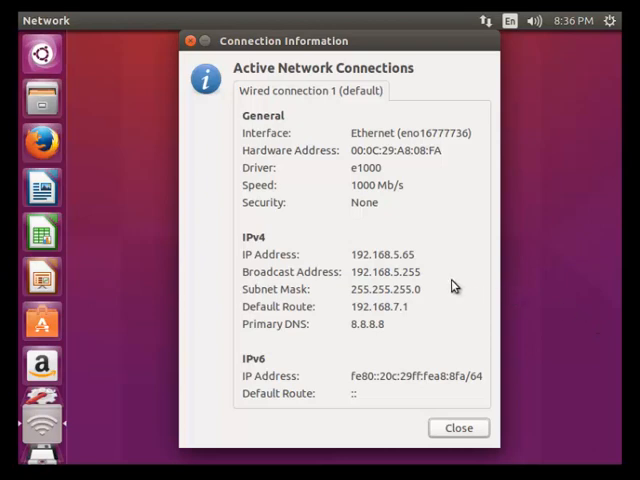